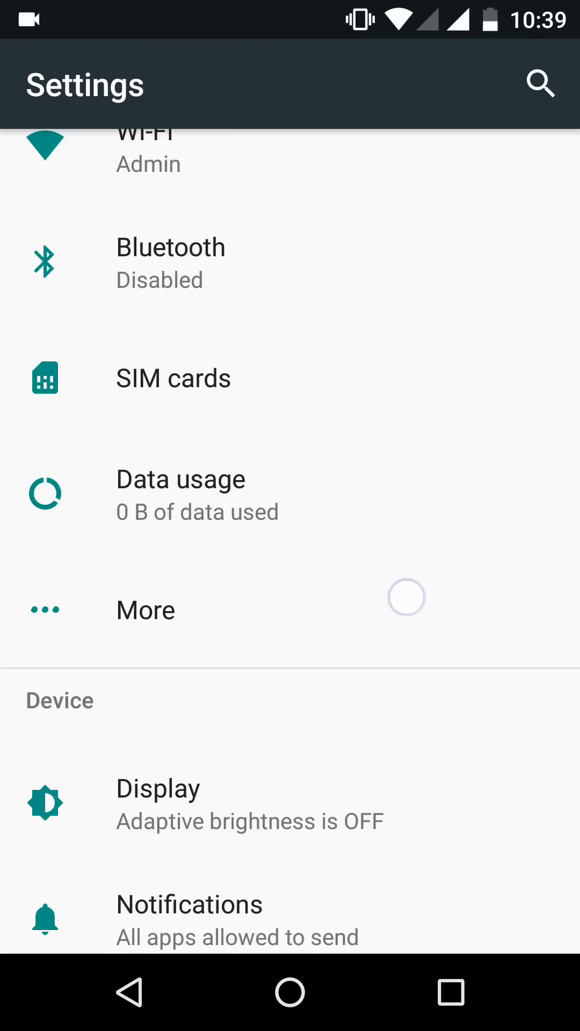
Step: Review the Android 7.1 and CyanogenMod 14.1 build details under About phone
scroll(down, 3)
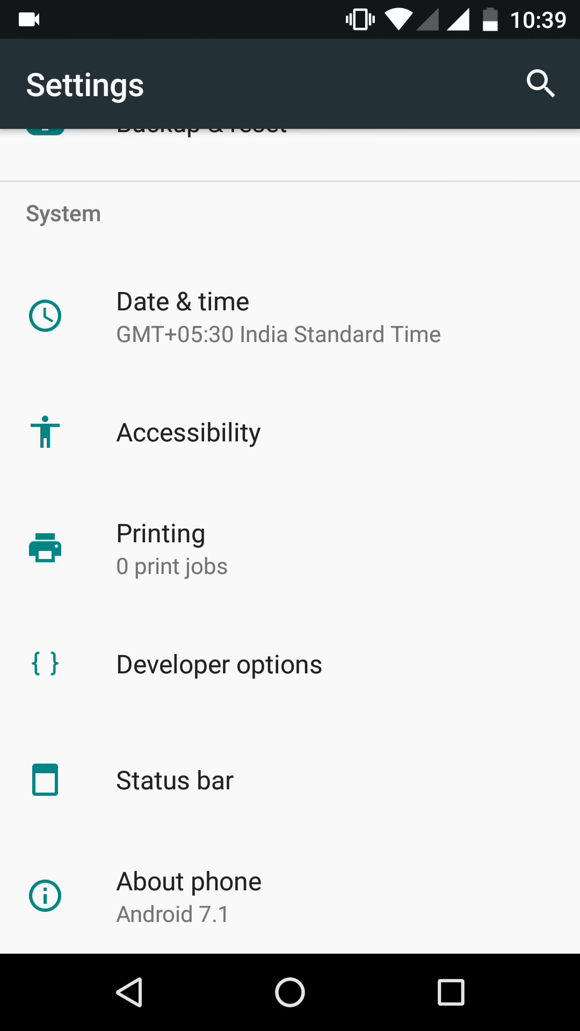
click(188, 882)
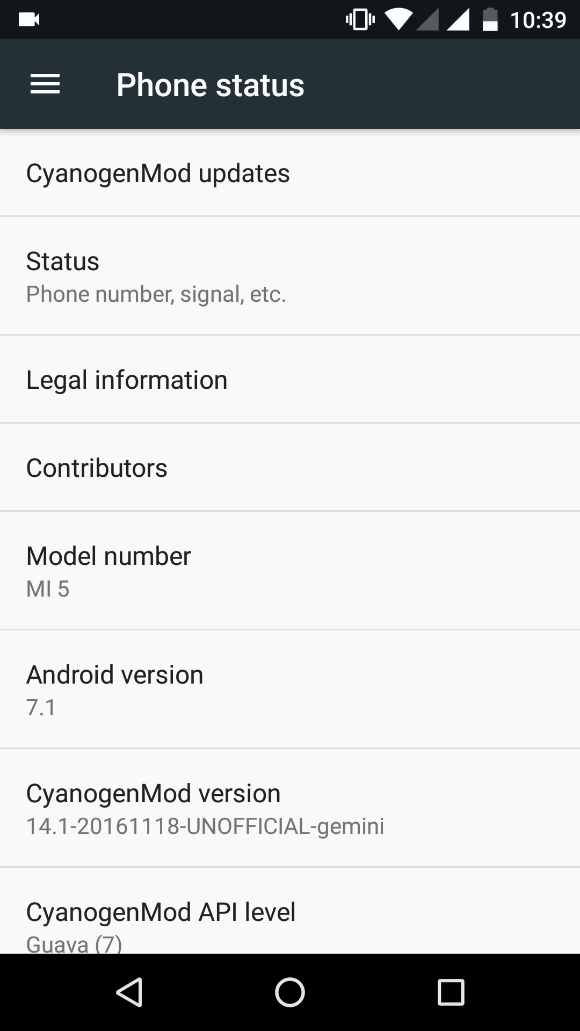
scroll(down, 3)
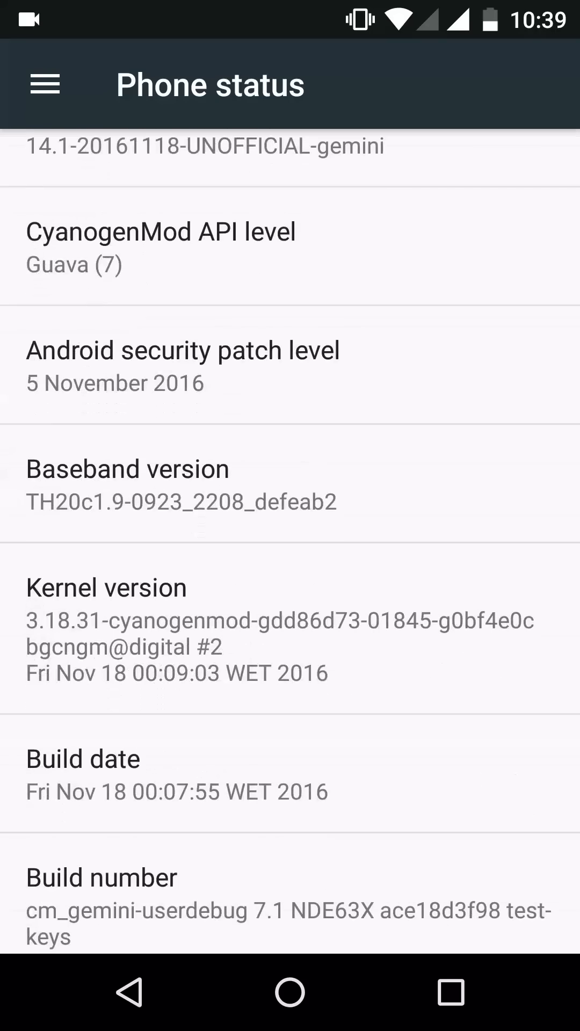
scroll(up, 3)
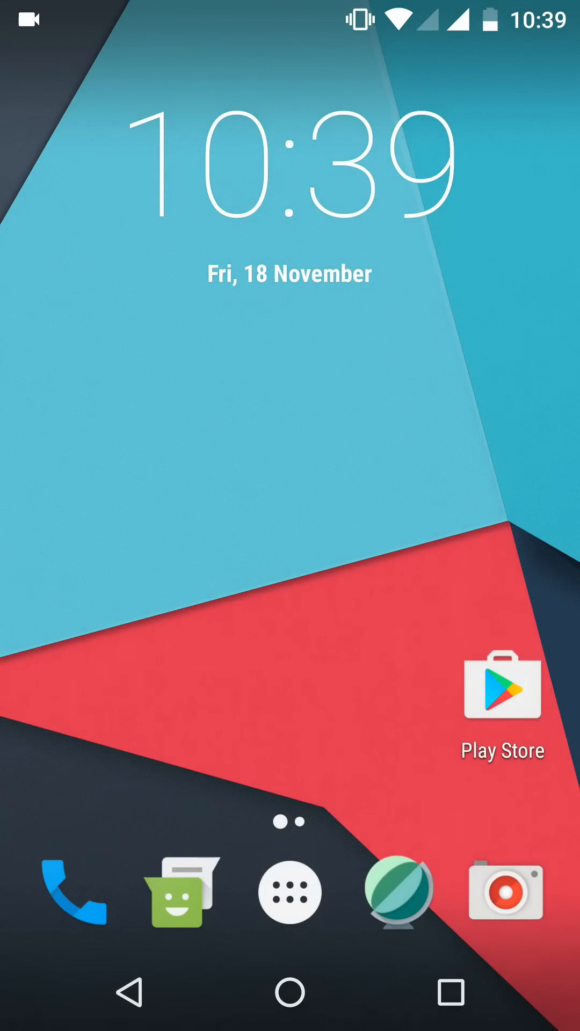
Step: Launch the Settings app from the app drawer
click(289, 893)
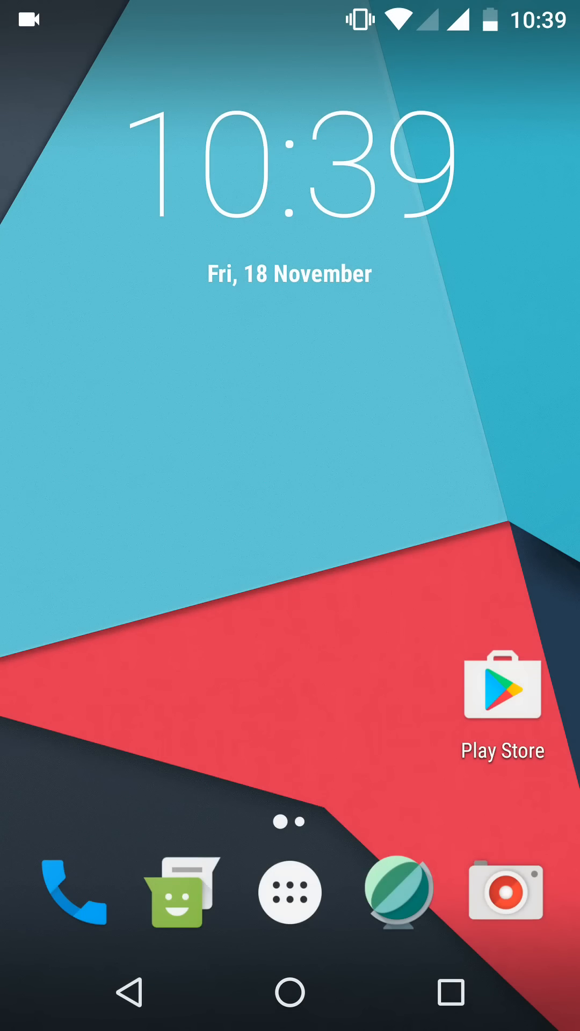
click(289, 893)
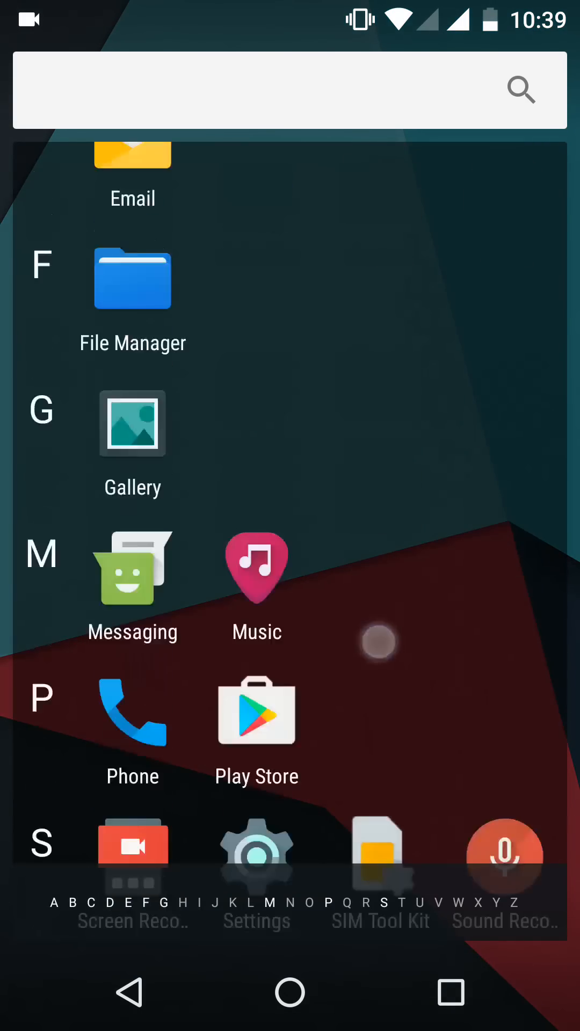
click(257, 847)
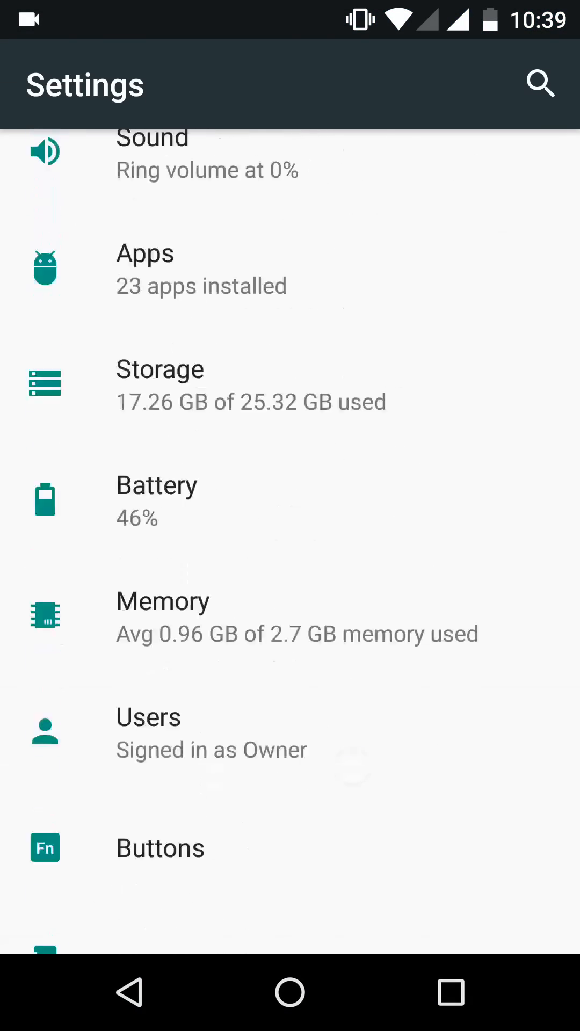
scroll(down, 3)
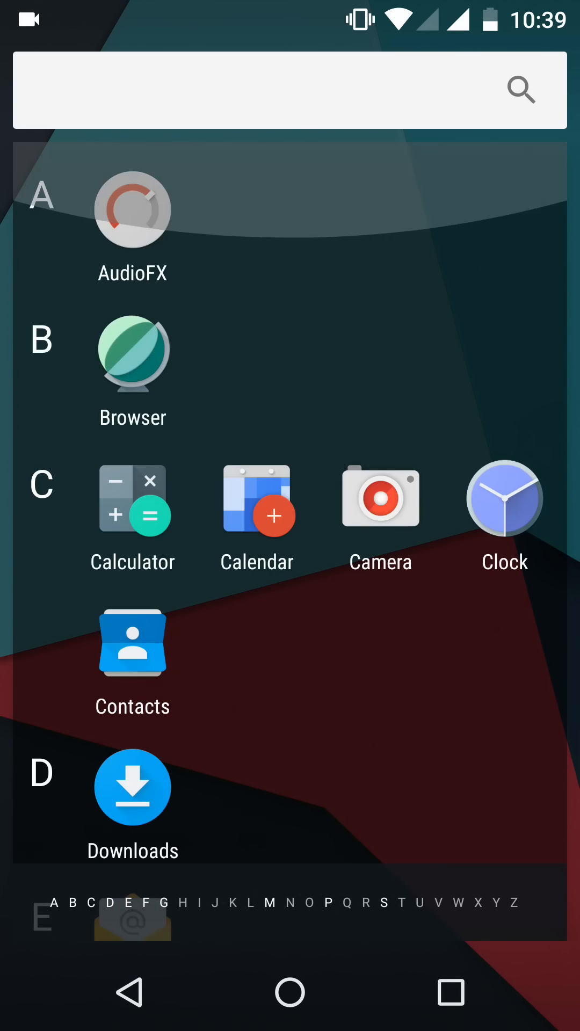
scroll(down, 3)
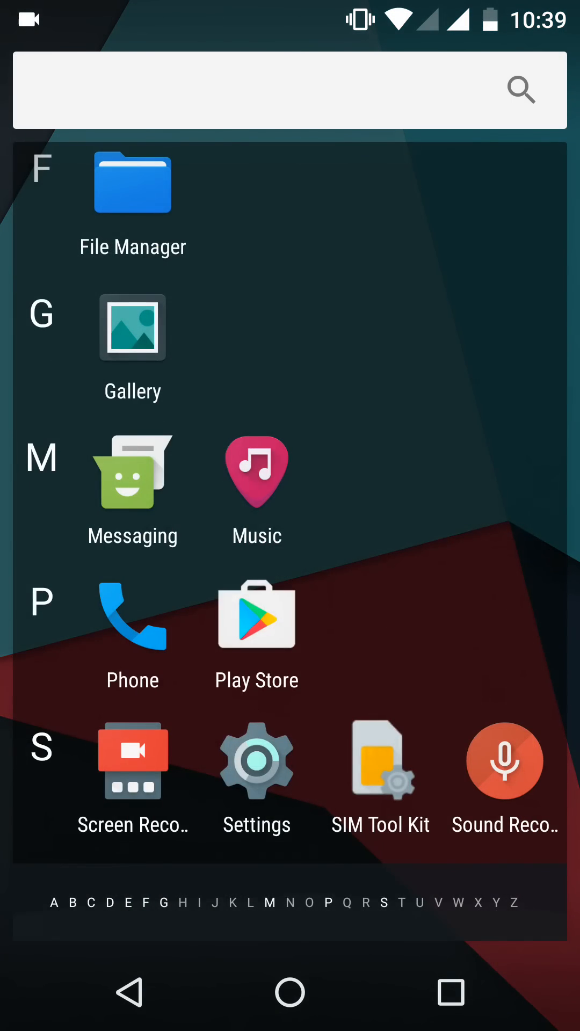
click(256, 762)
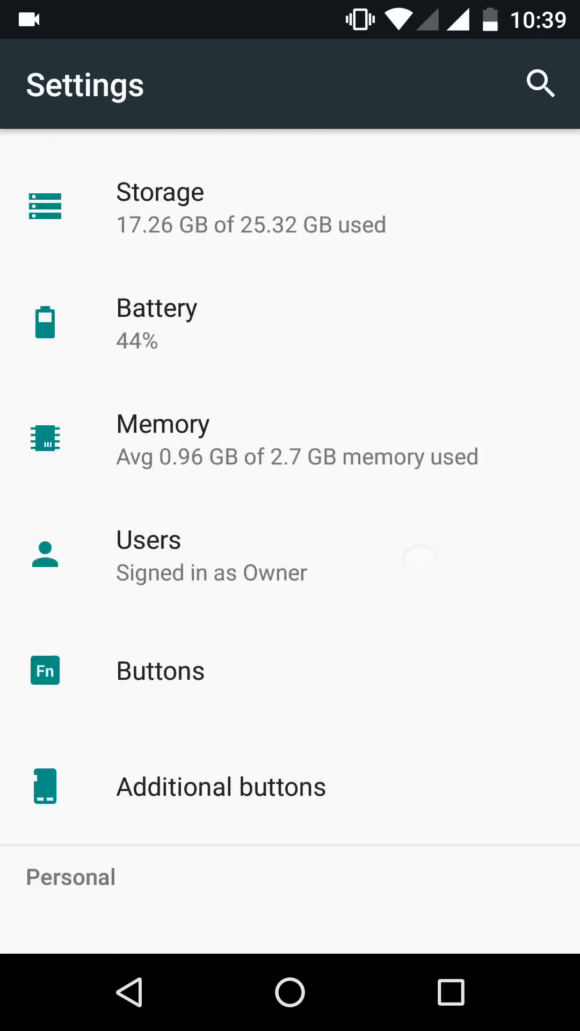
Step: View the Additional buttons page with its Swap buttons option, then return to the settings list
scroll(down, 3)
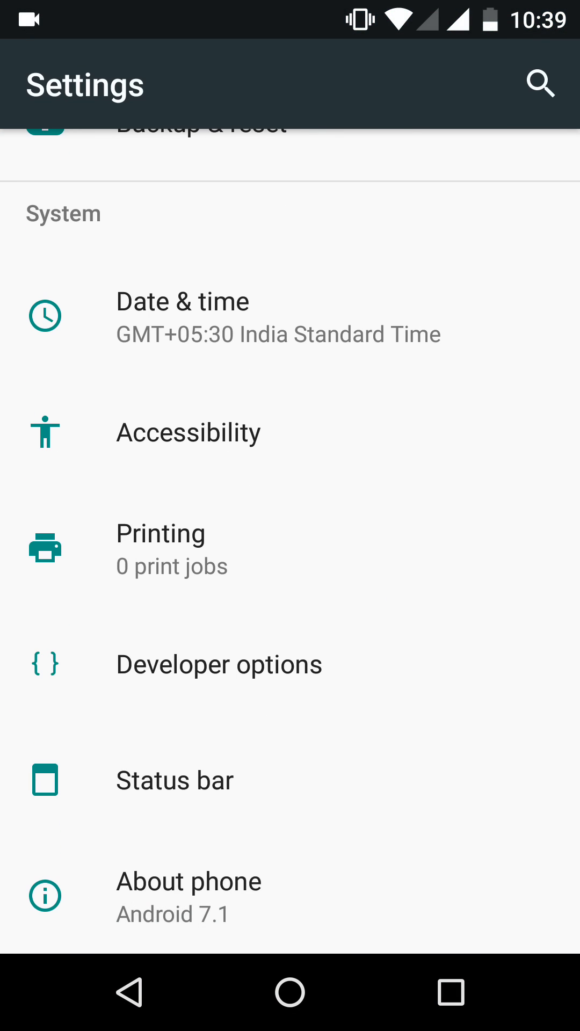
scroll(down, 3)
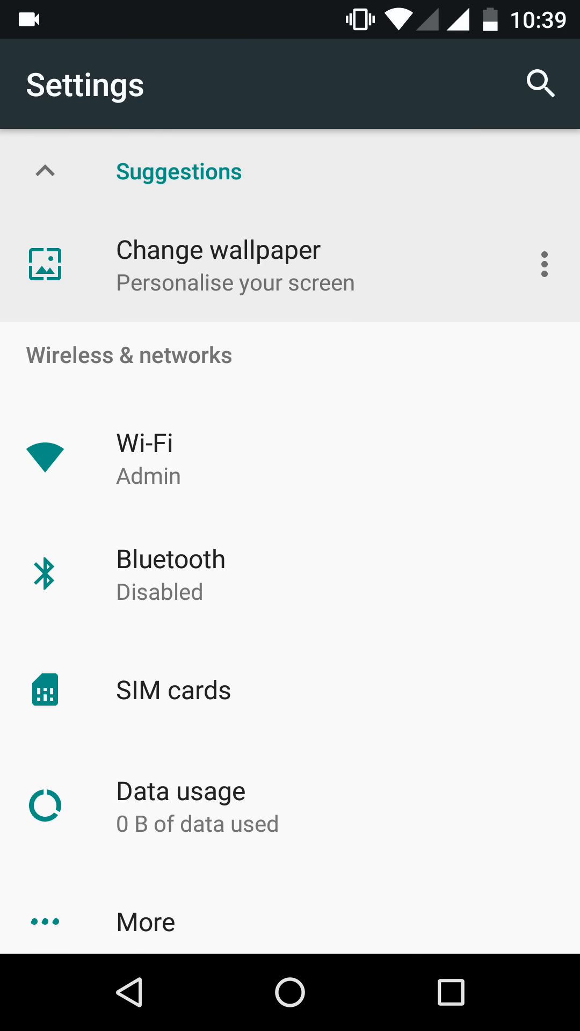
scroll(down, 3)
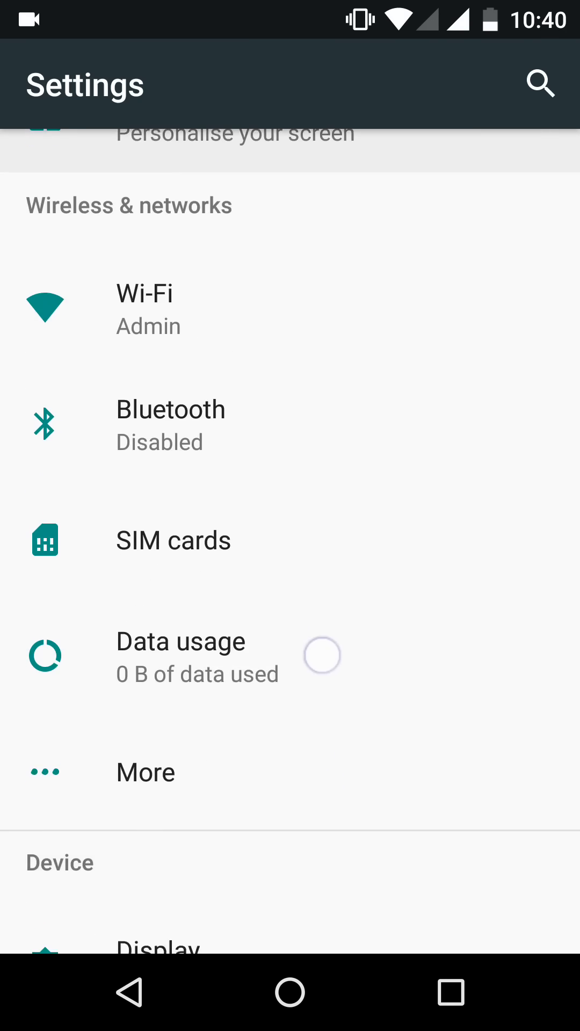
scroll(down, 3)
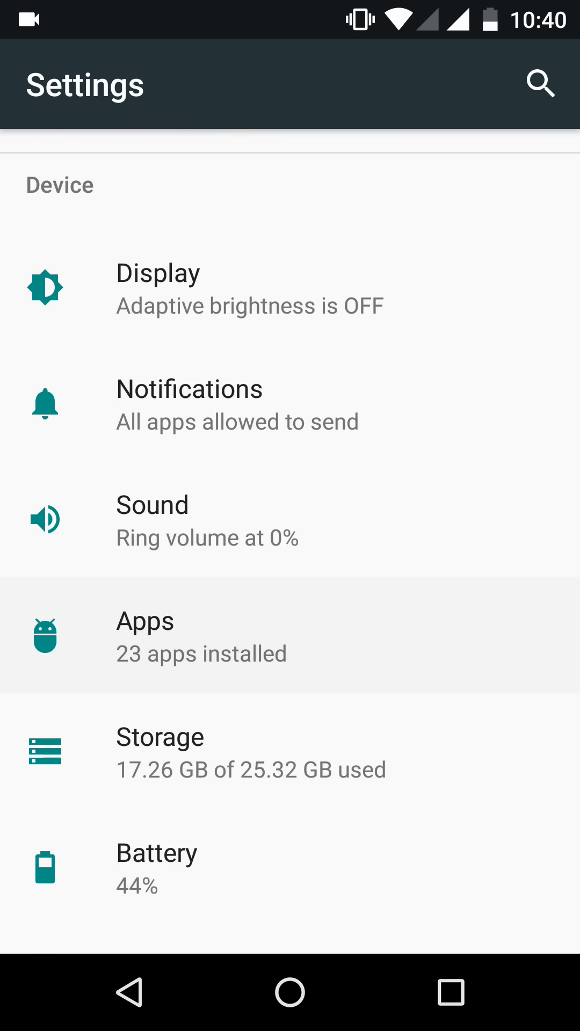
scroll(down, 3)
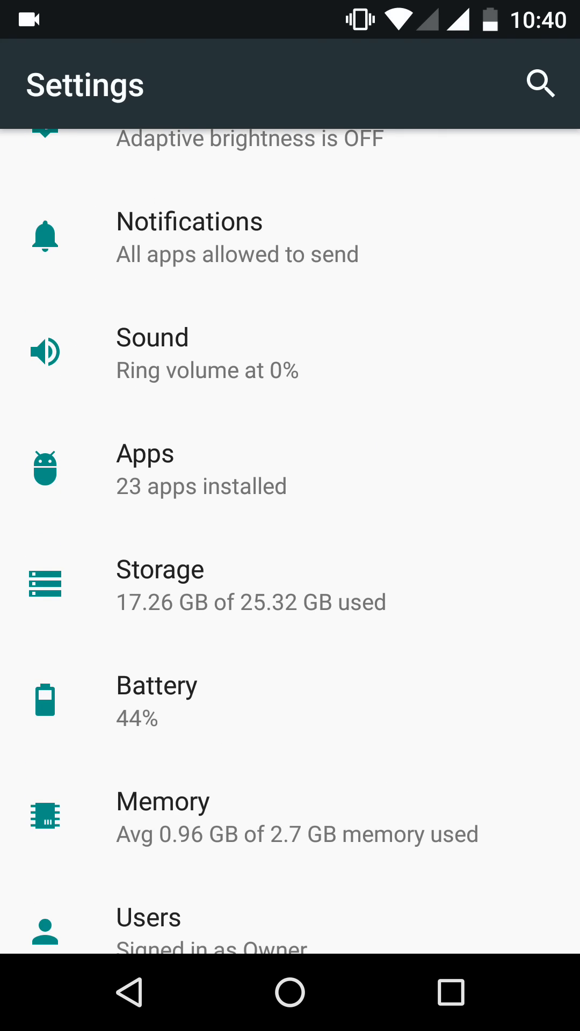
scroll(down, 3)
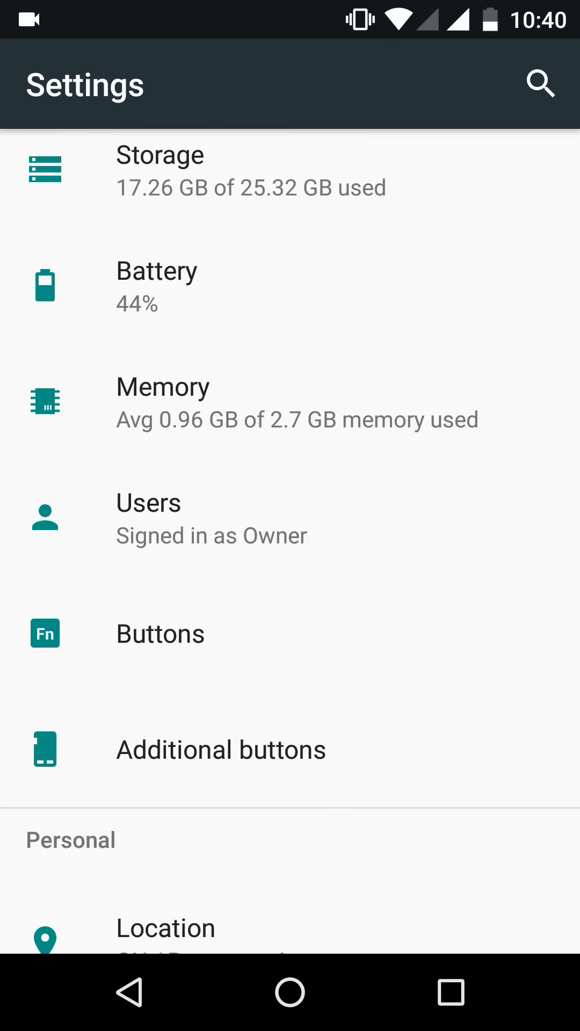
click(221, 750)
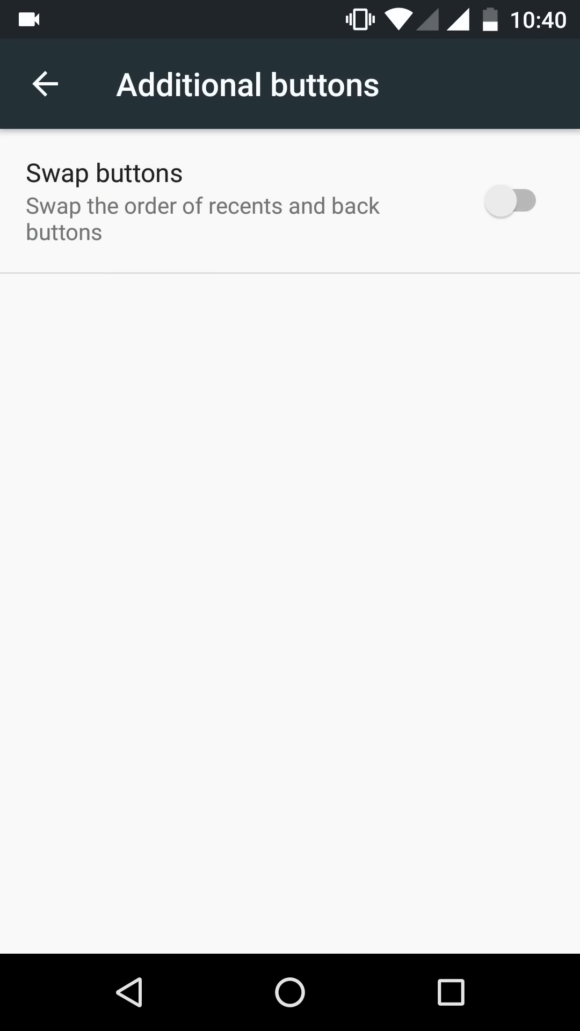
click(129, 992)
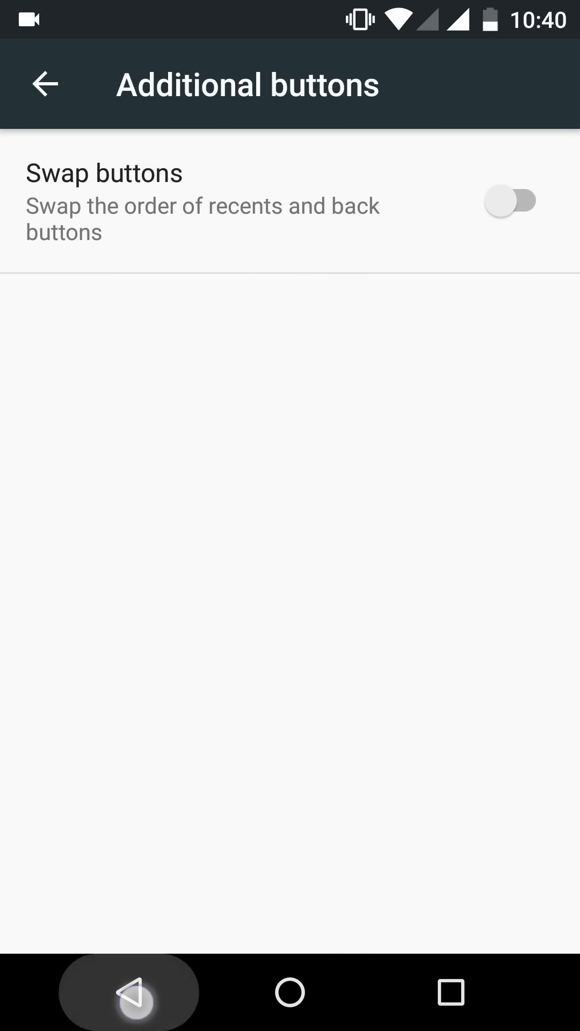
click(42, 83)
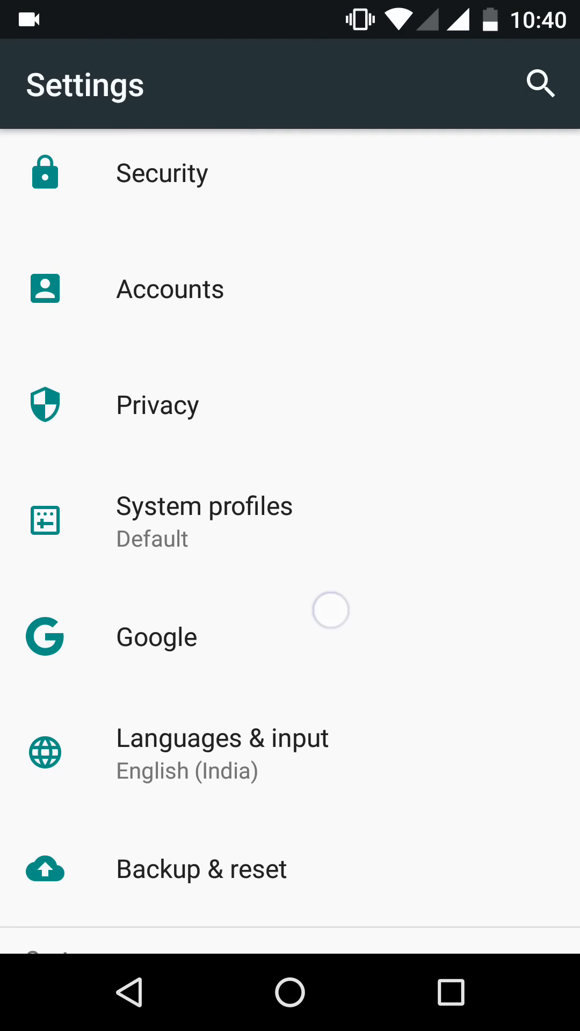
scroll(down, 3)
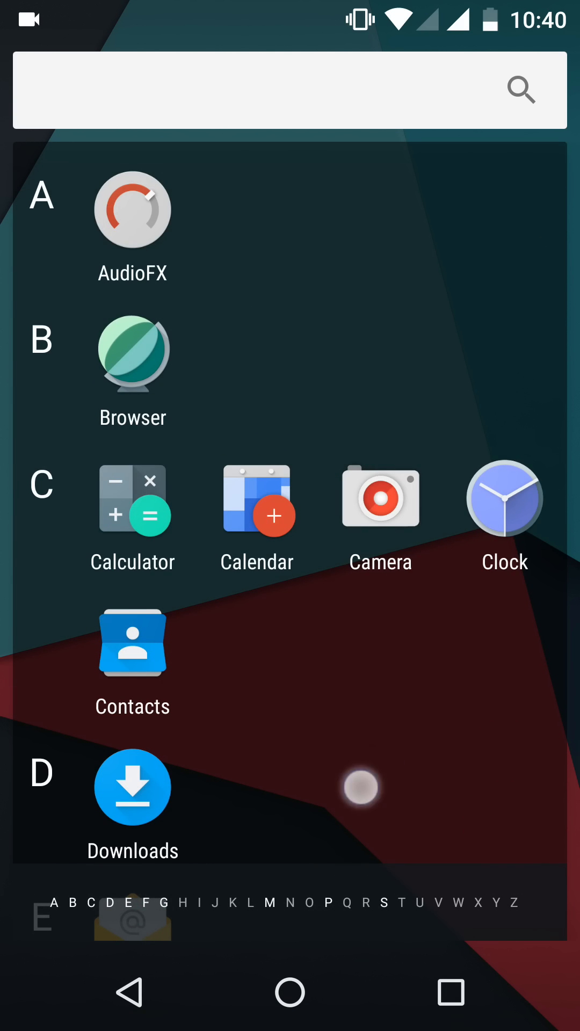
Step: Scroll through Trebuchet's alphabetical list of installed apps
scroll(down, 3)
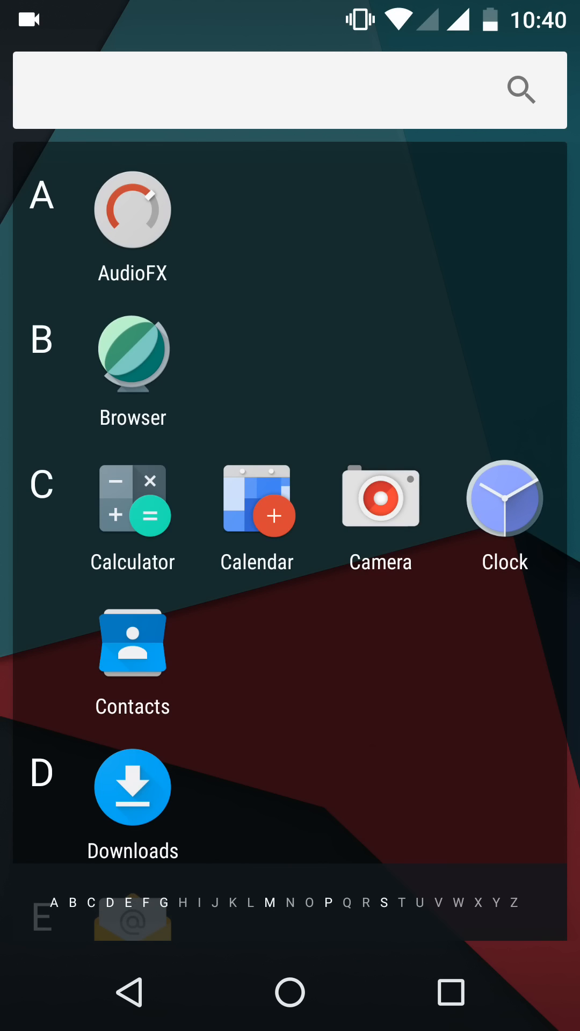
scroll(down, 3)
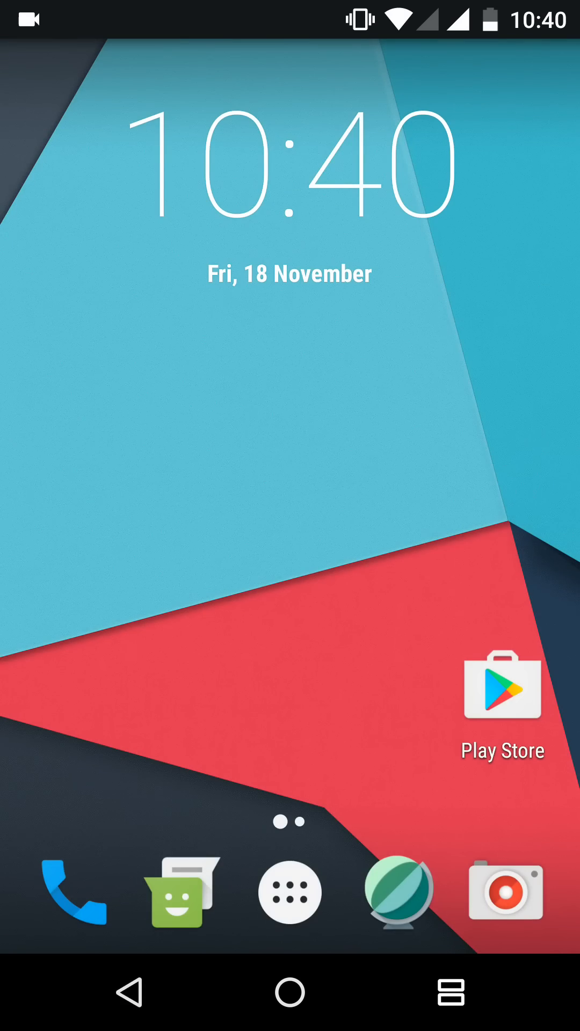
Step: Leave the Settings and Contacts split-screen view and bring up the app drawer
click(289, 893)
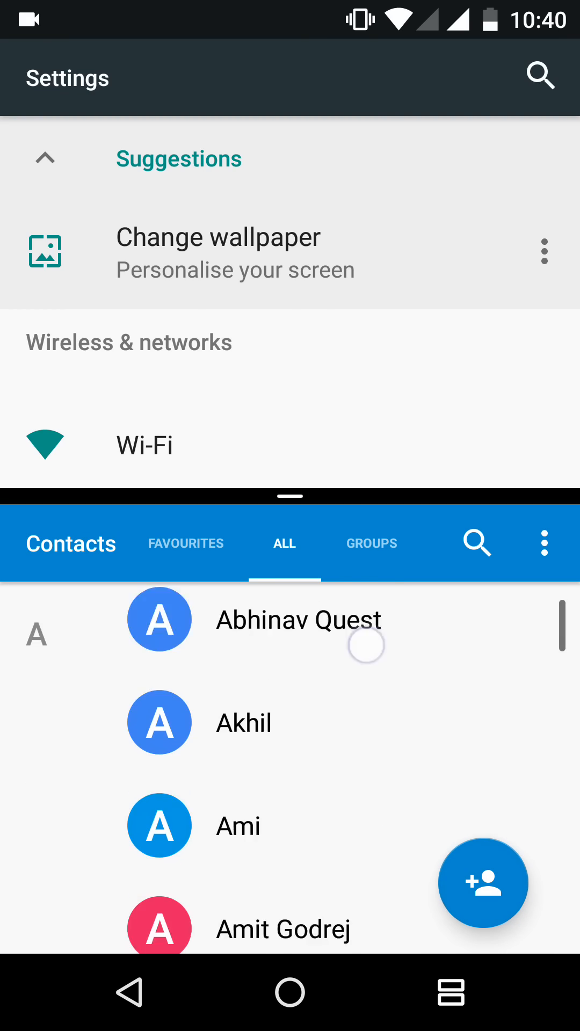
scroll(down, 3)
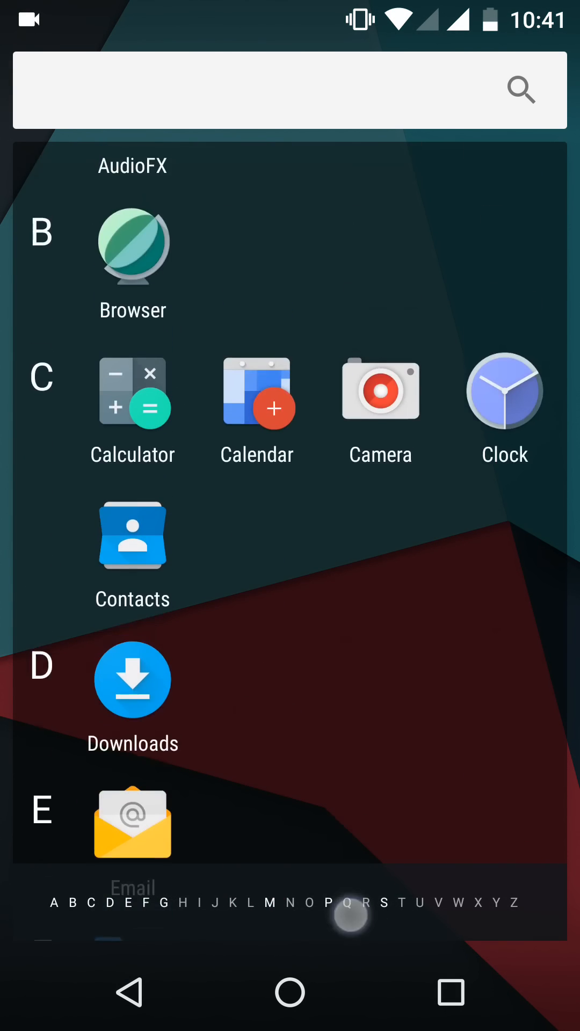
Step: Call 198 on SIM 2 (Idea), end the call, and return to the app drawer
click(129, 992)
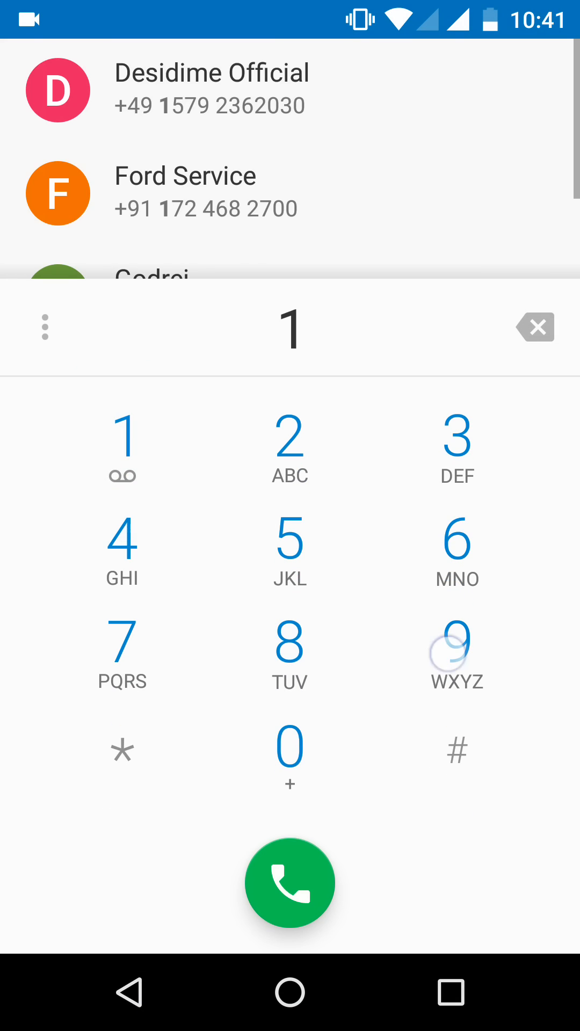
click(290, 883)
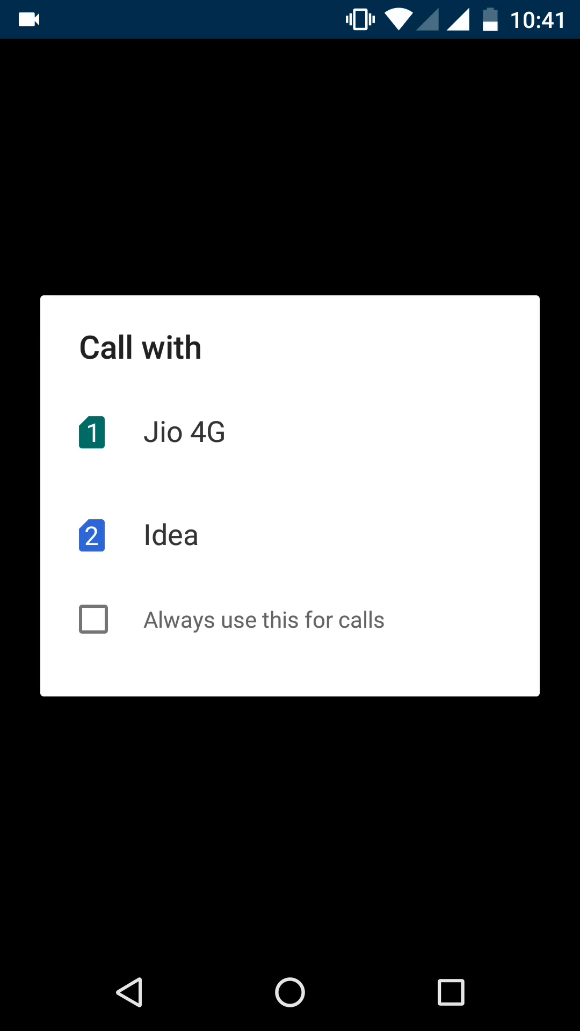
click(163, 535)
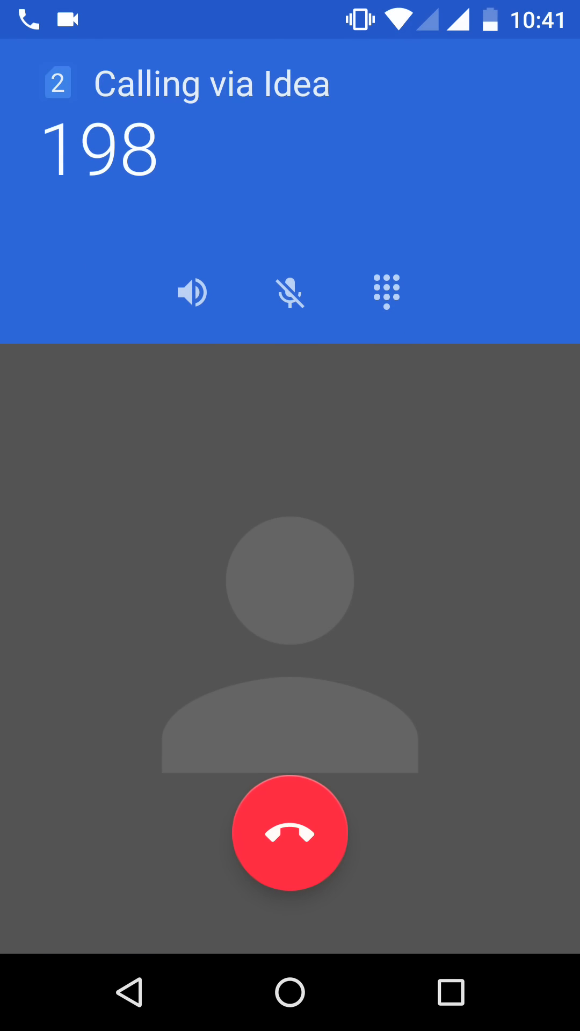
click(290, 835)
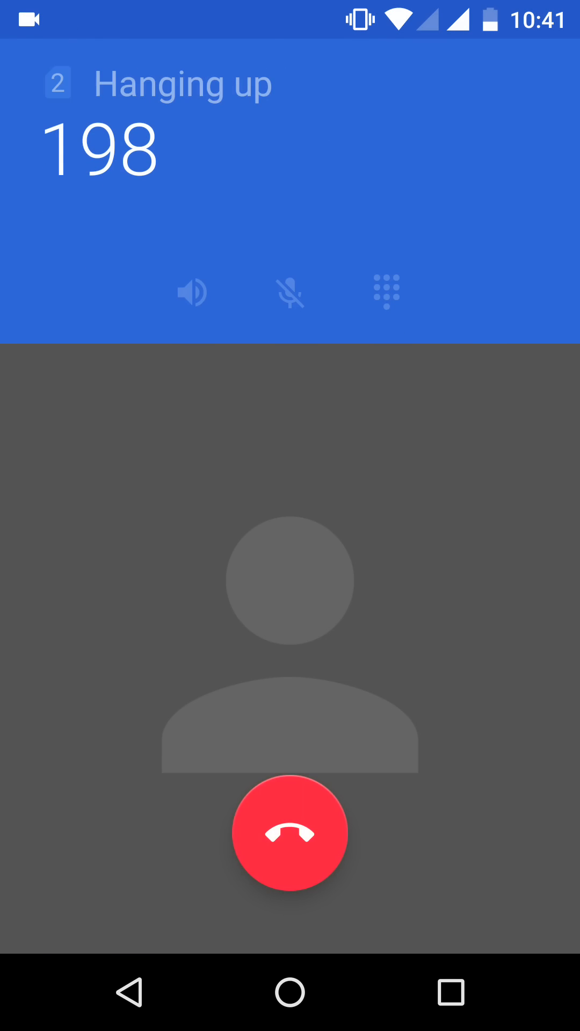
click(290, 834)
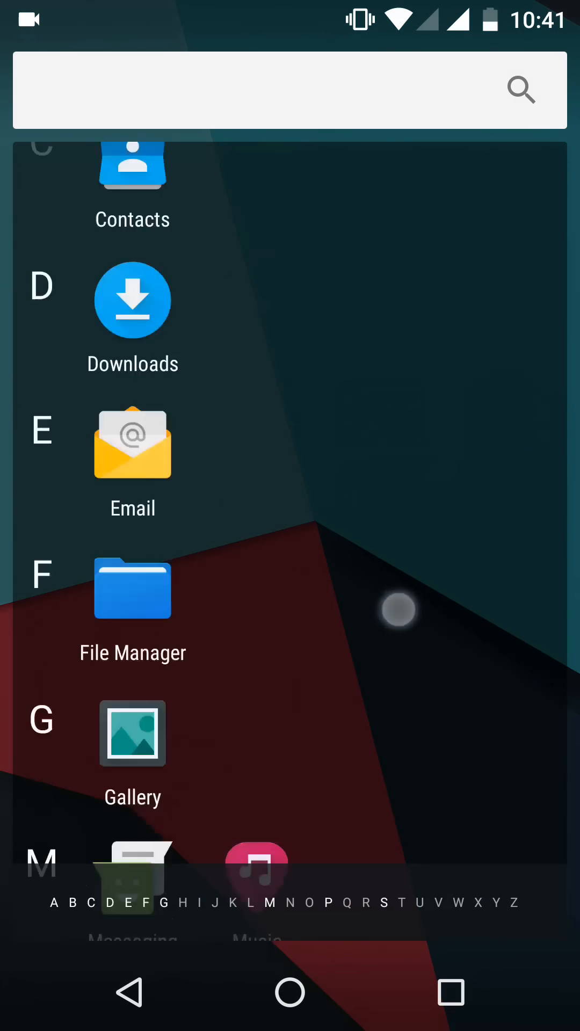
scroll(down, 3)
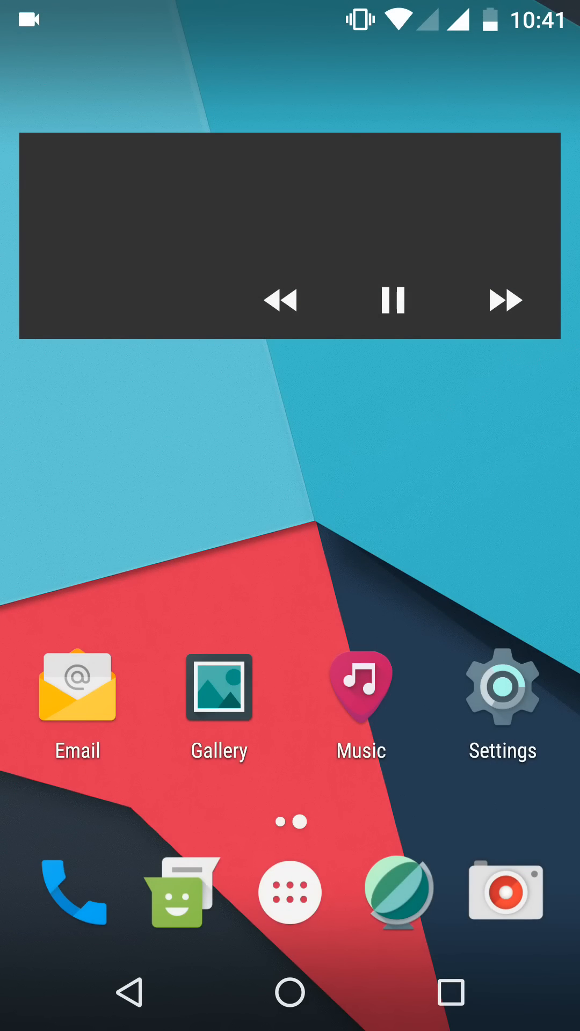
click(289, 893)
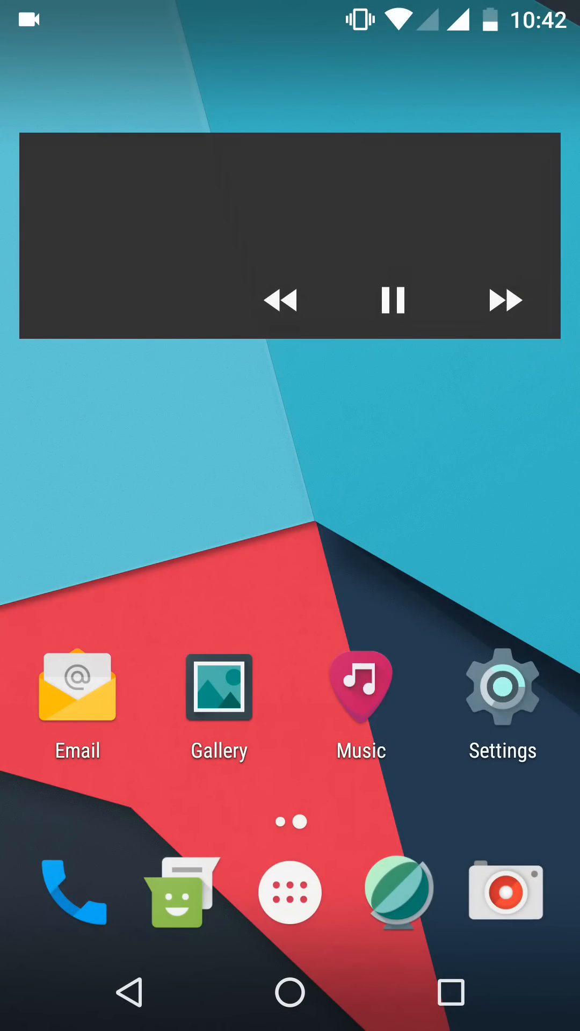
click(291, 894)
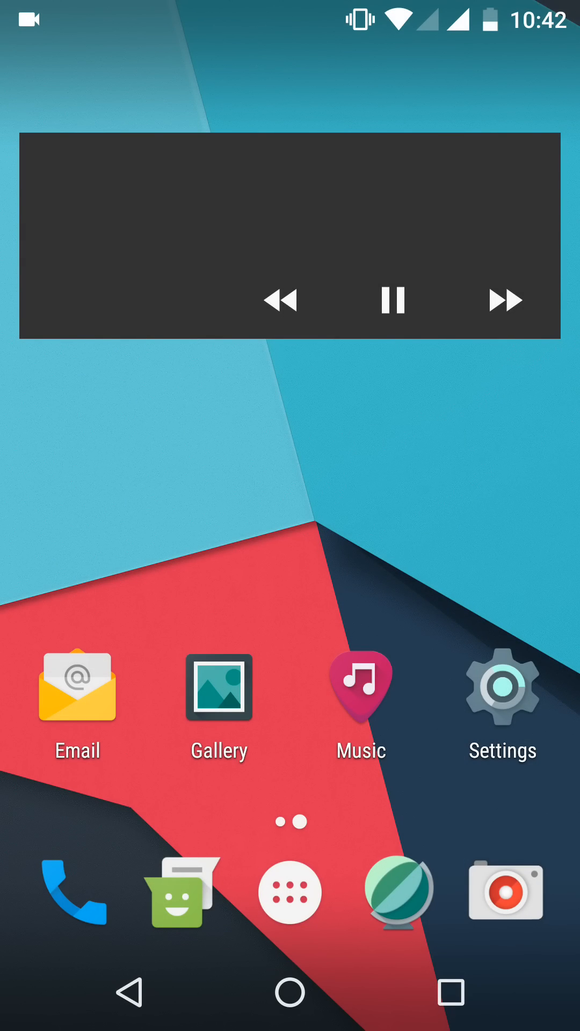
click(289, 900)
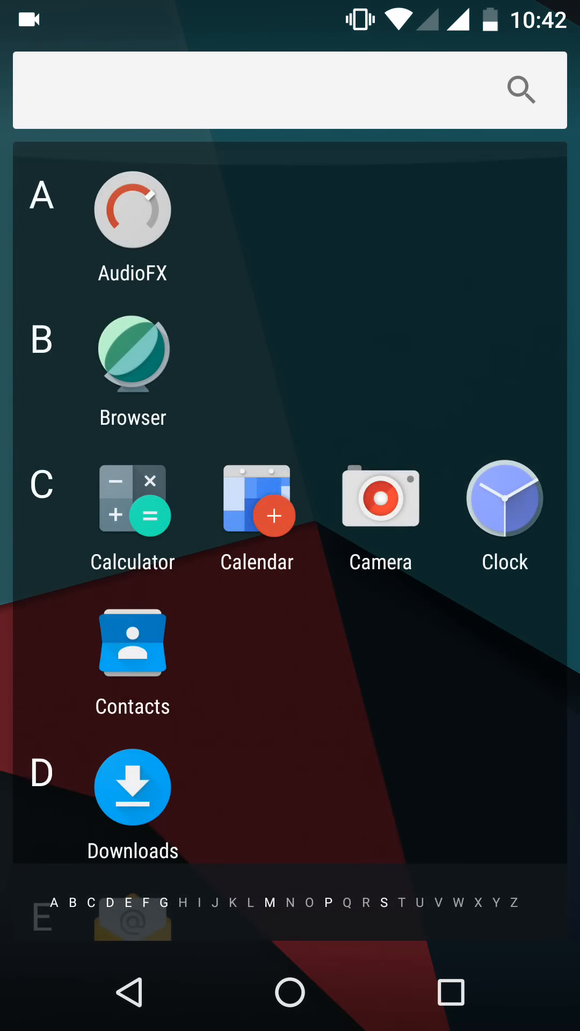
Step: Scroll the app drawer down to File Manager and open it
scroll(down, 3)
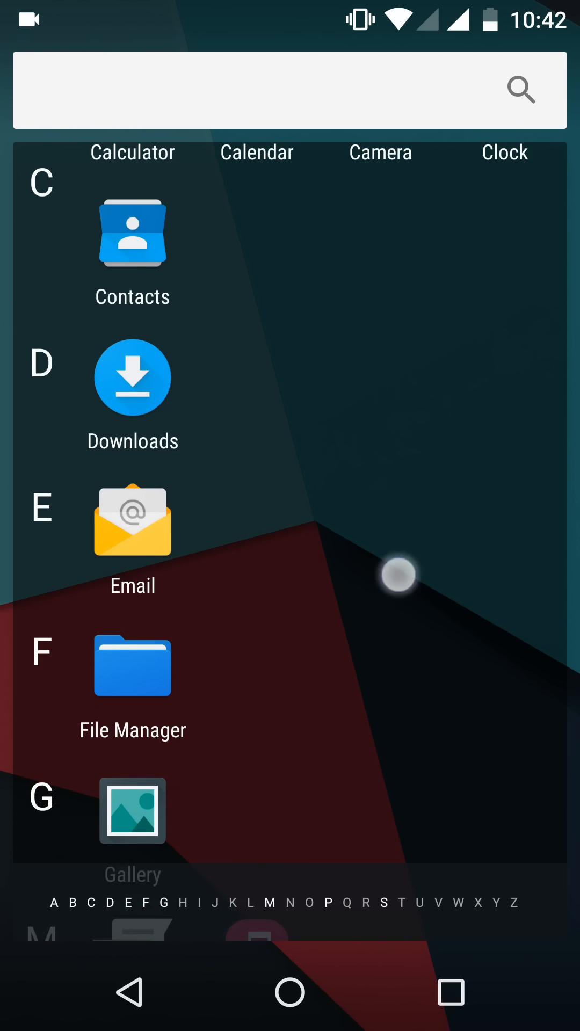
scroll(down, 3)
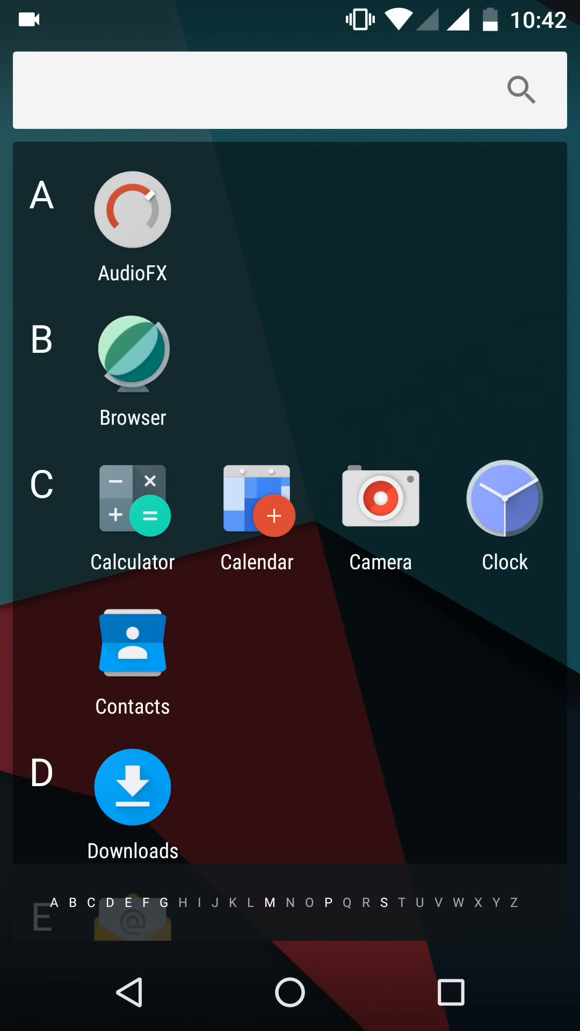
scroll(down, 3)
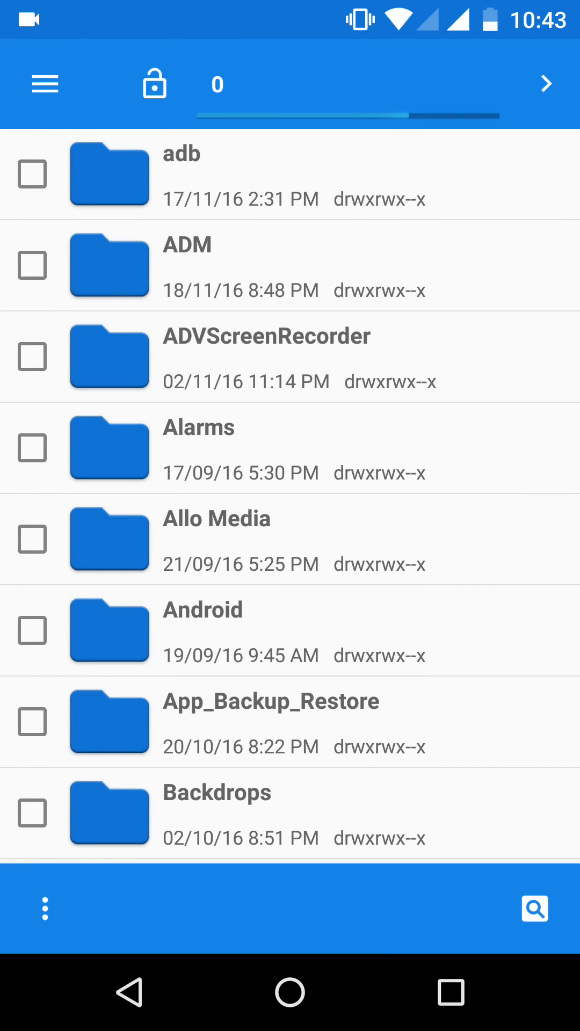
Step: Install Camera FV-5 from the APK in App_Backup_Restore > archived, then dismiss the result
scroll(down, 3)
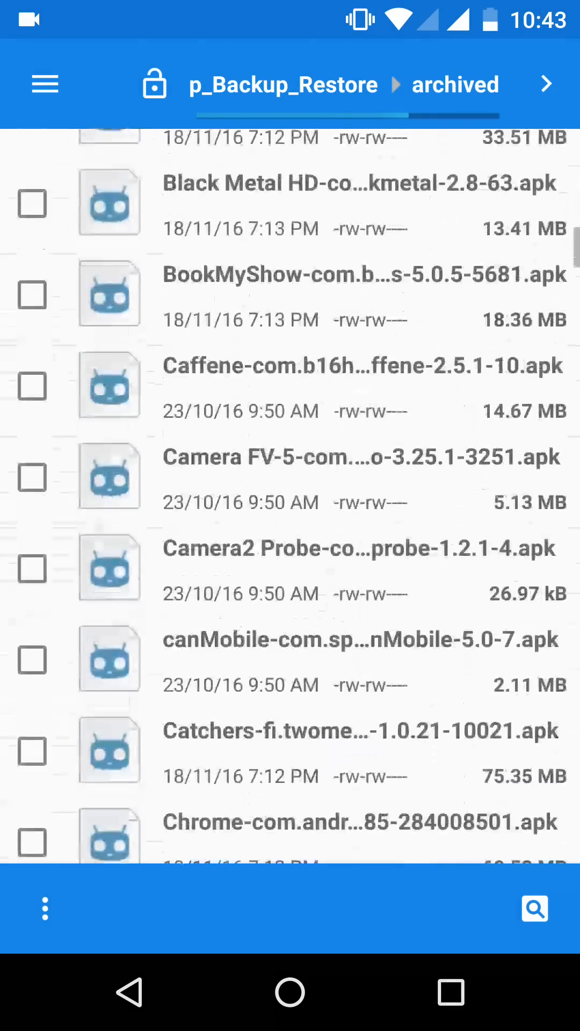
scroll(down, 3)
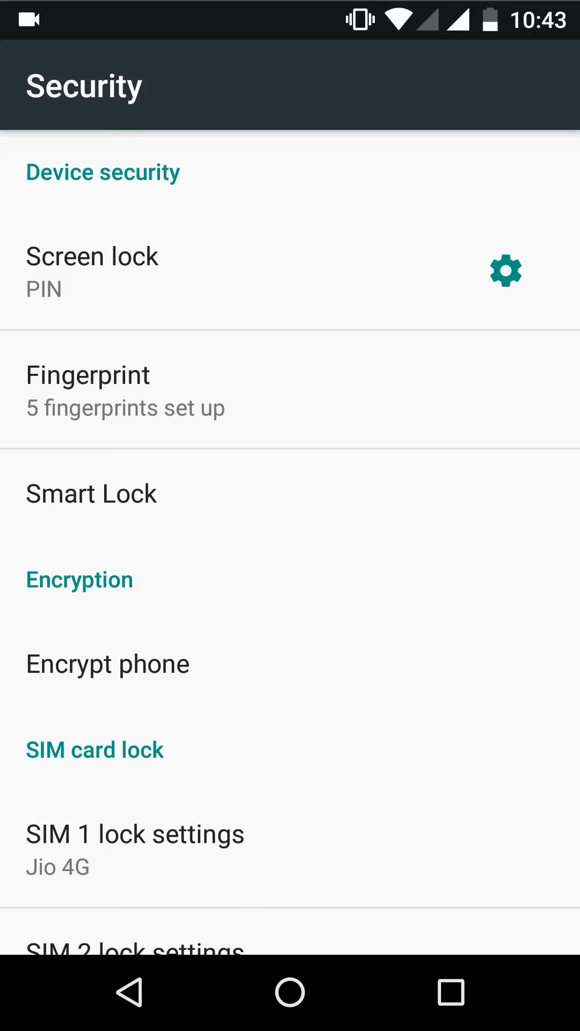
scroll(down, 3)
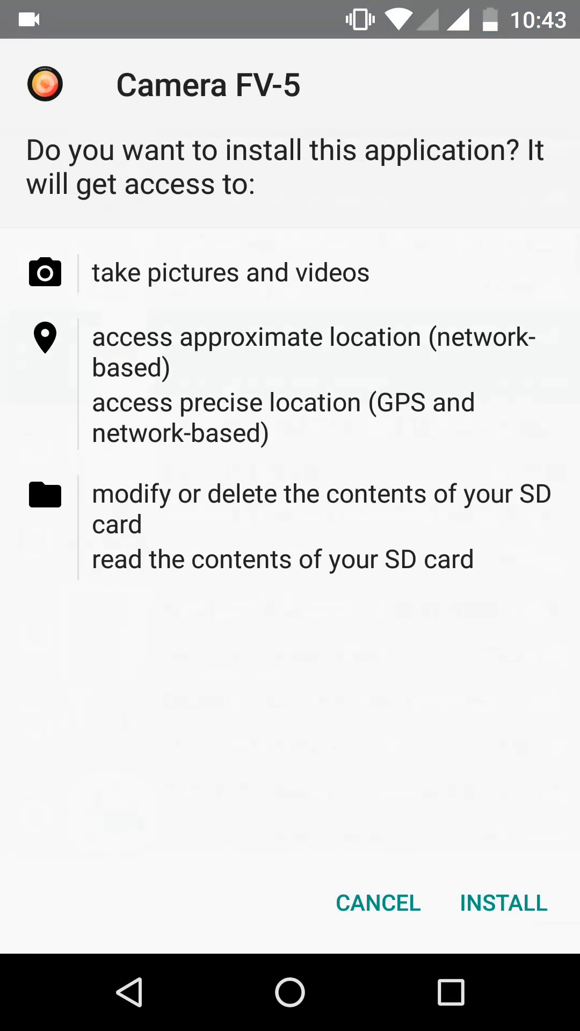
click(503, 902)
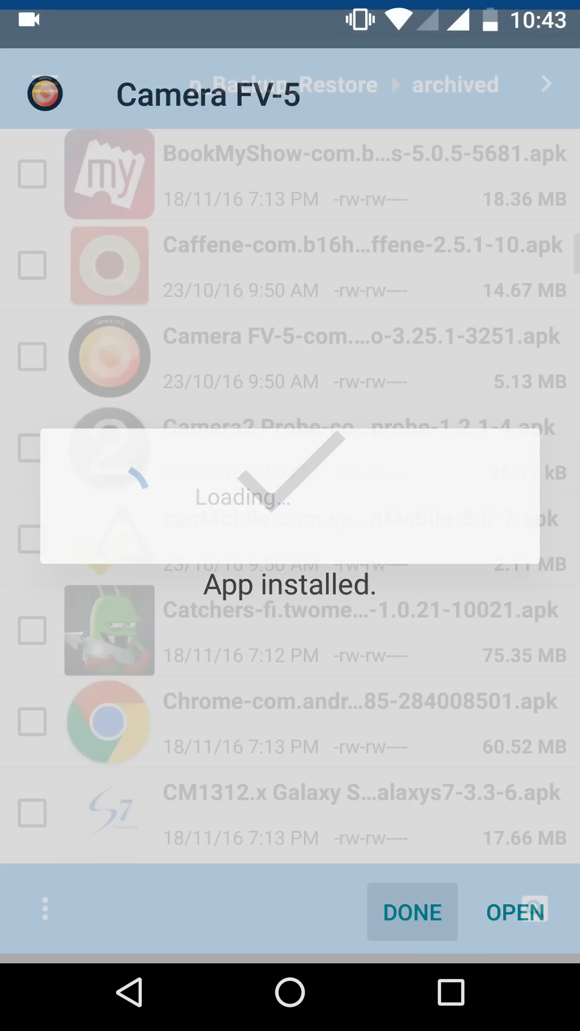
click(412, 911)
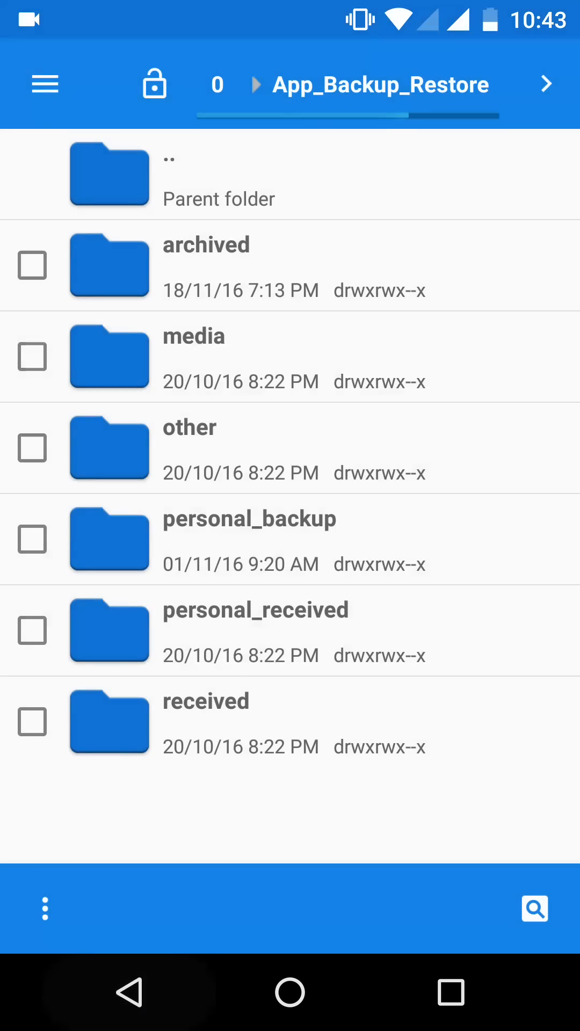
Step: Exit File Manager to the home screen with its music widget and dock
key(back)
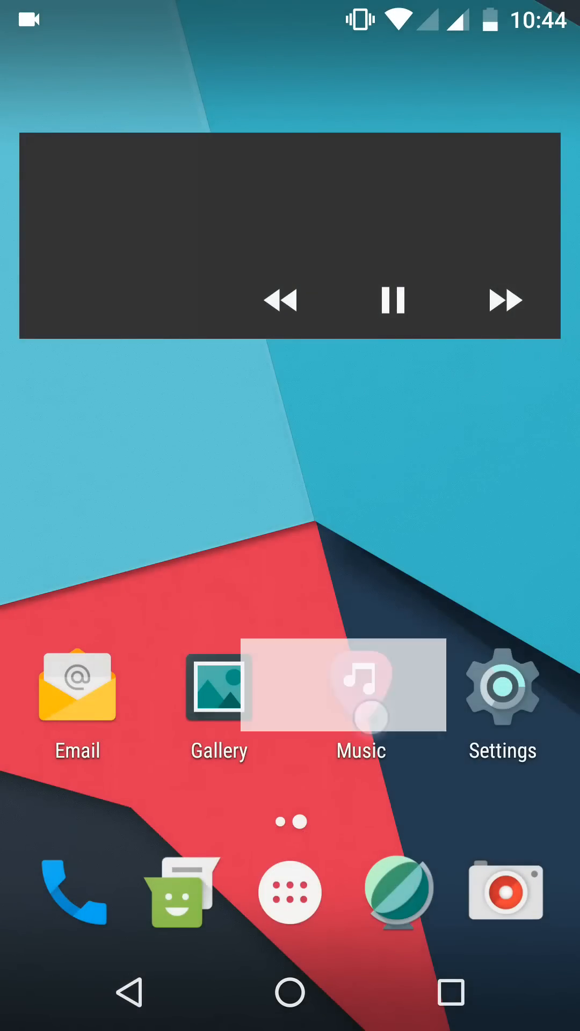
Step: Briefly open the Music songs library, then open the app drawer listing Camera FV-5
click(360, 685)
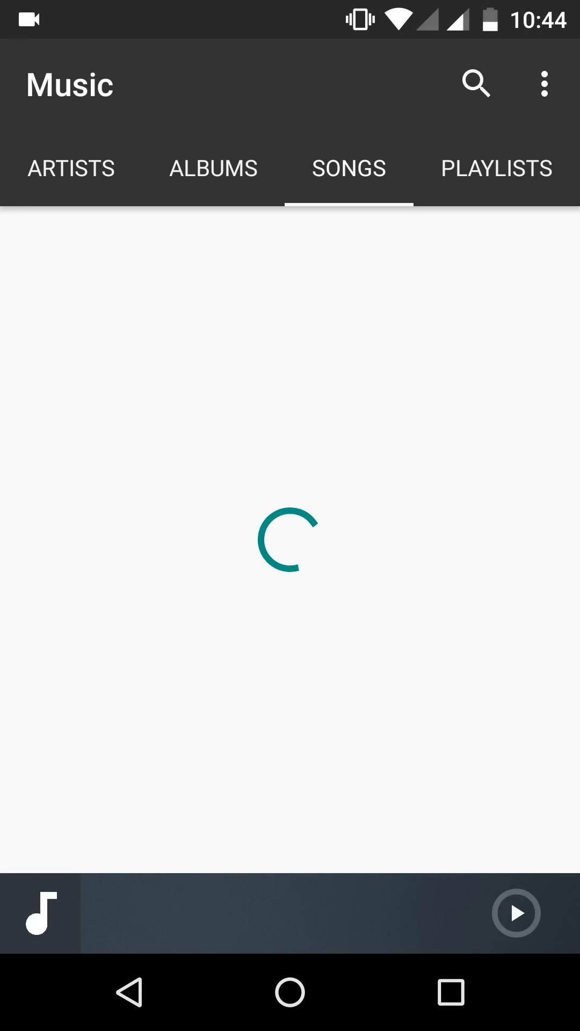
click(289, 992)
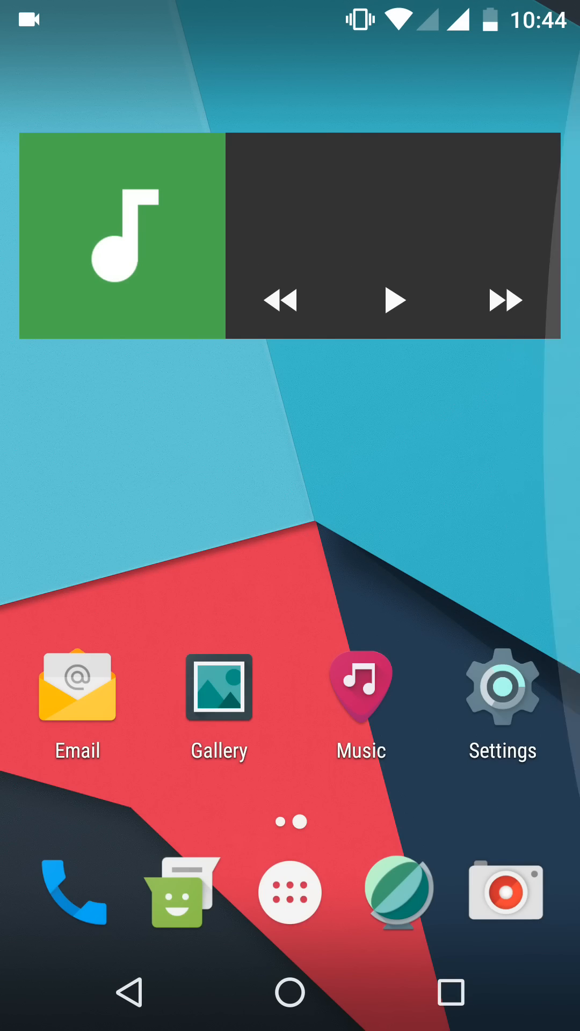
click(290, 897)
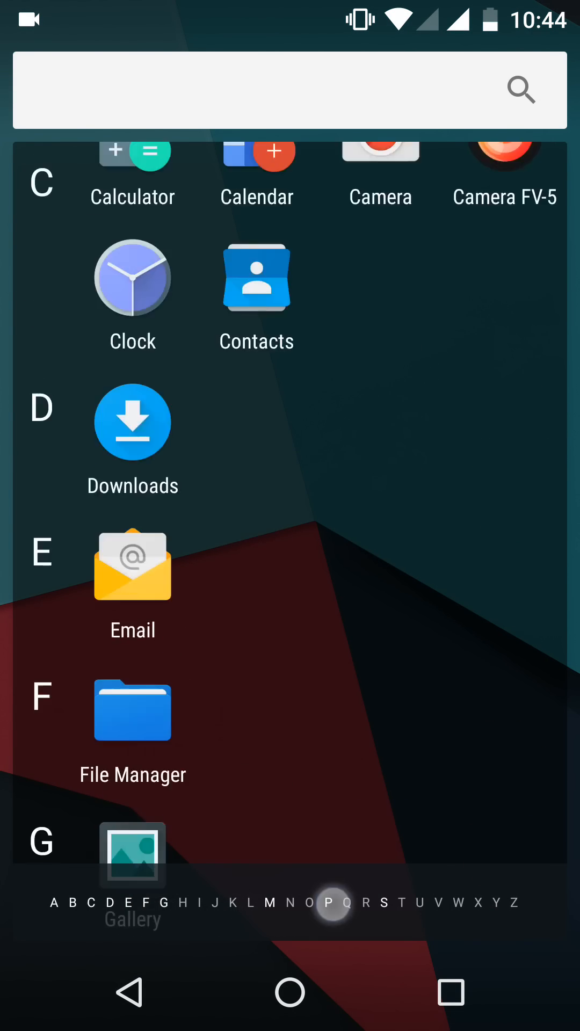